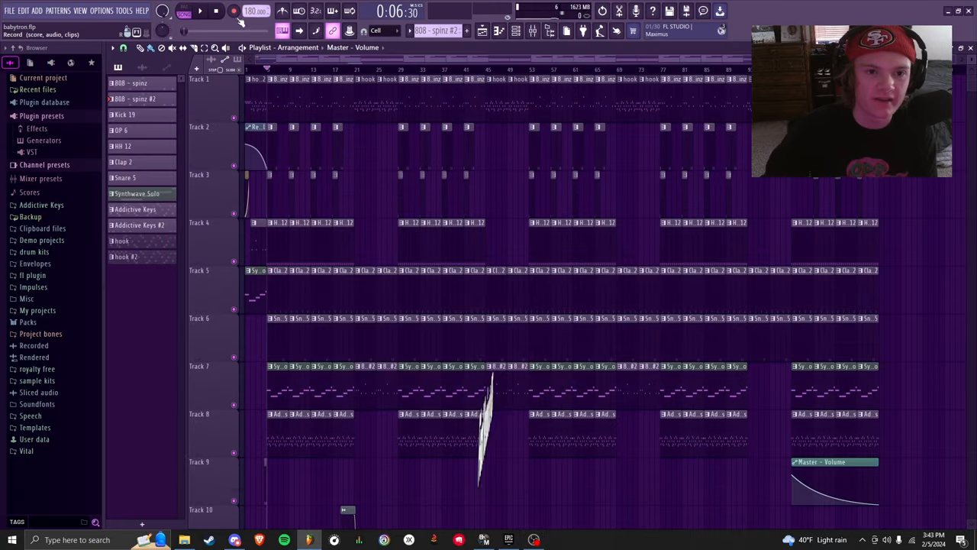
Show the HH 12 and Clap 2 step rows in the Channel rack.
{"action": "left_click", "coordinate": [283, 30]}
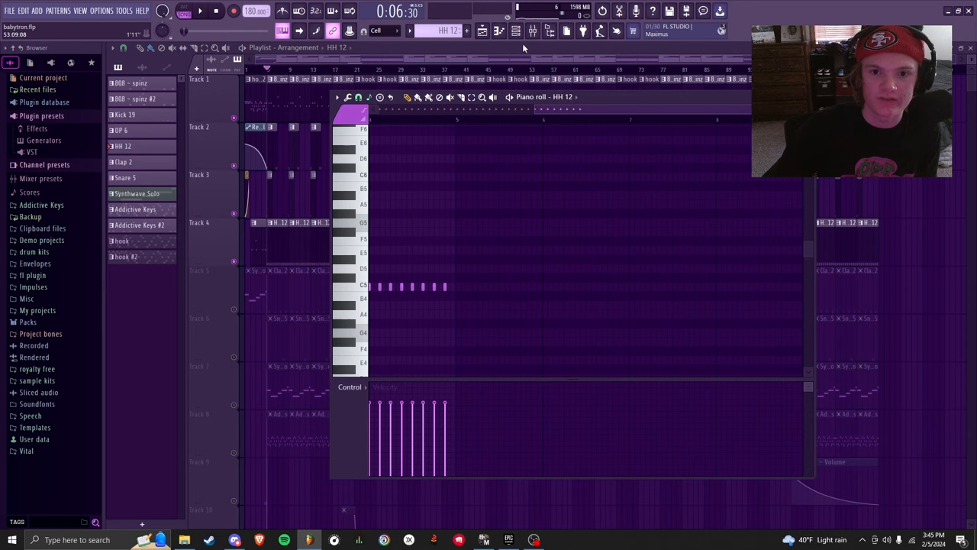
{"action": "left_click", "coordinate": [516, 31]}
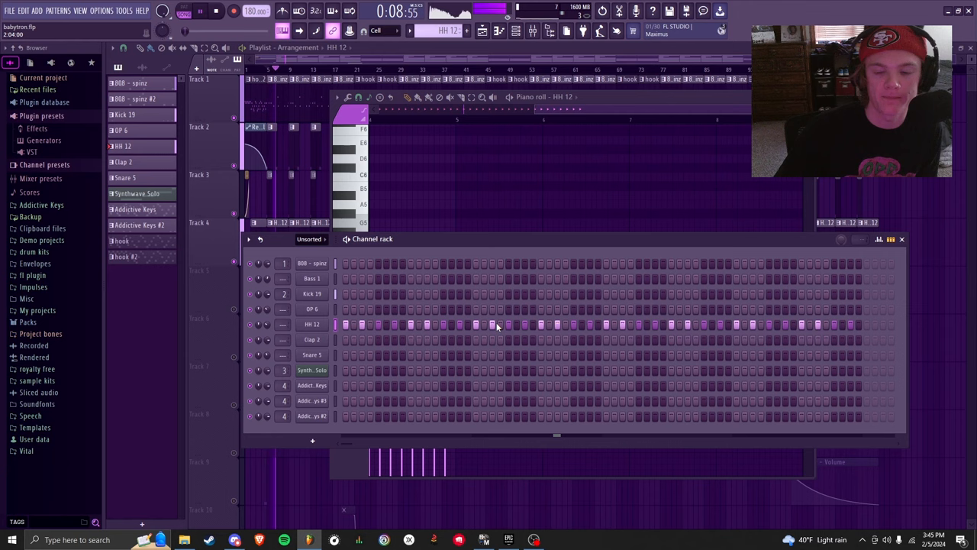
{"action": "left_click", "coordinate": [901, 238]}
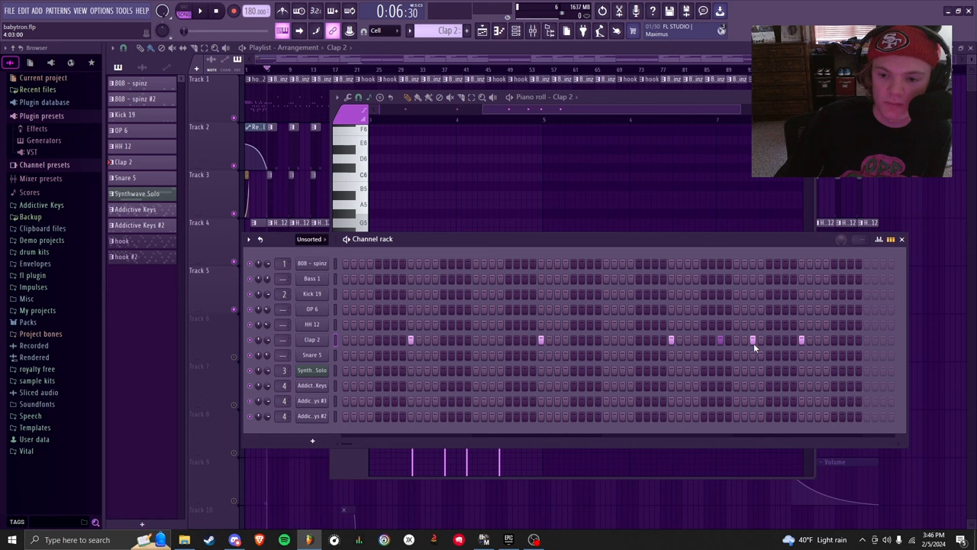
{"action": "mouse_move", "coordinate": [697, 324]}
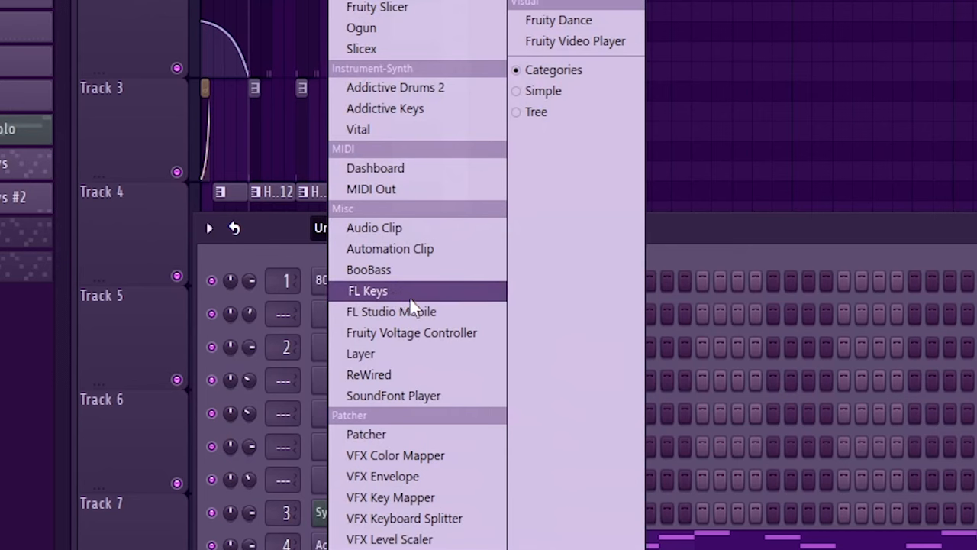
Add an Addictive Keys piano channel and show its melody notes.
{"action": "left_click", "coordinate": [367, 290]}
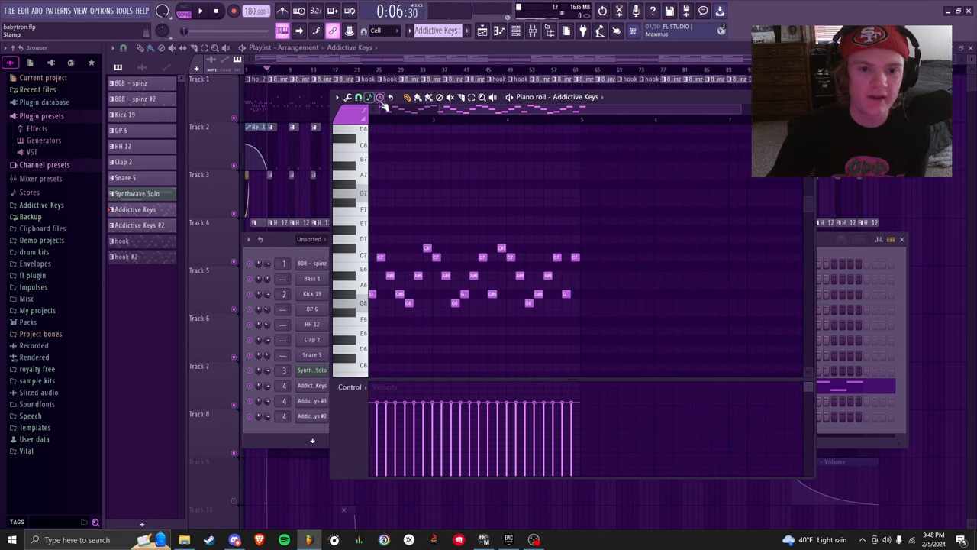
Tighten the Addictive Keys melody into a shorter cluster of notes.
{"action": "left_click", "coordinate": [379, 98]}
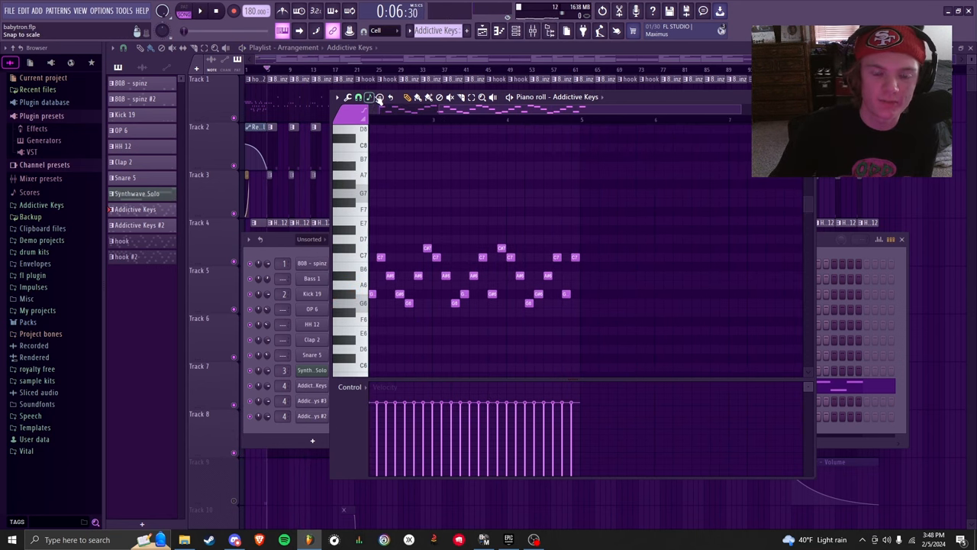
{"action": "left_click", "coordinate": [369, 98]}
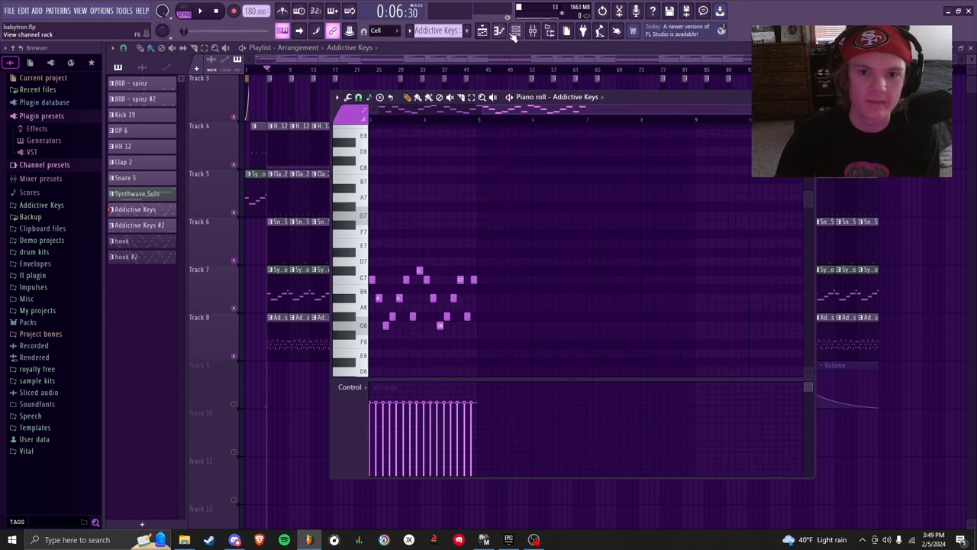
Show the piano's mixer insert with Fruity Parametric EQ 2 and Fruity Reverb 2.
{"action": "left_click", "coordinate": [517, 31]}
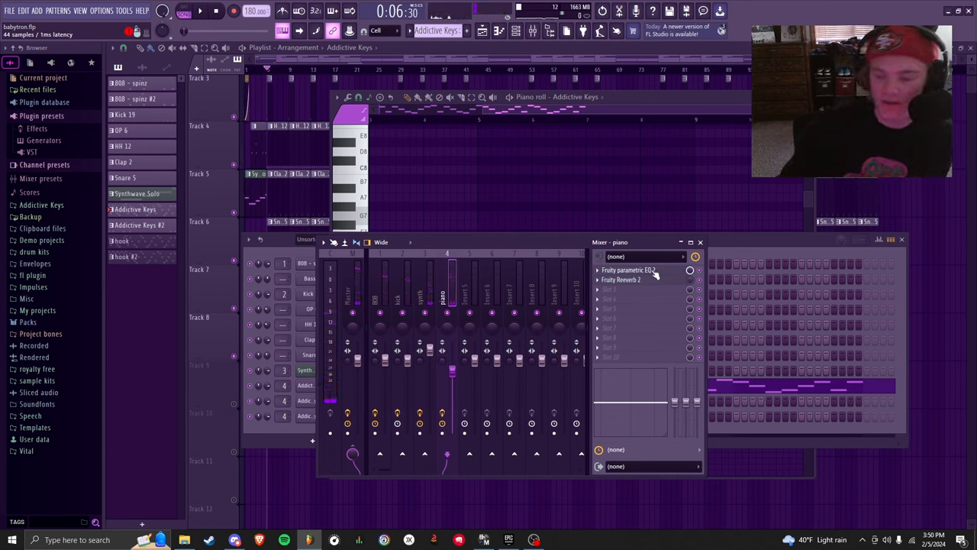
{"action": "left_click", "coordinate": [629, 269]}
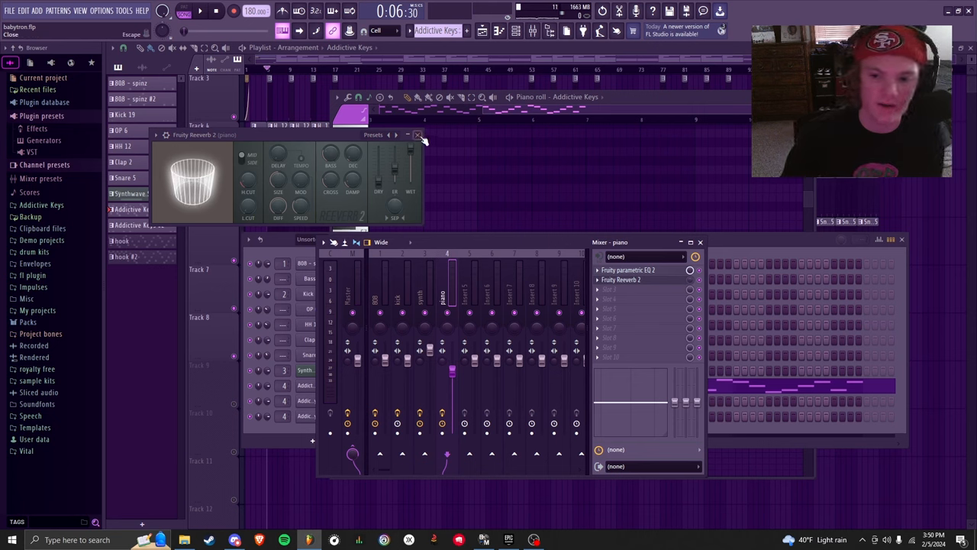
{"action": "left_click", "coordinate": [418, 135]}
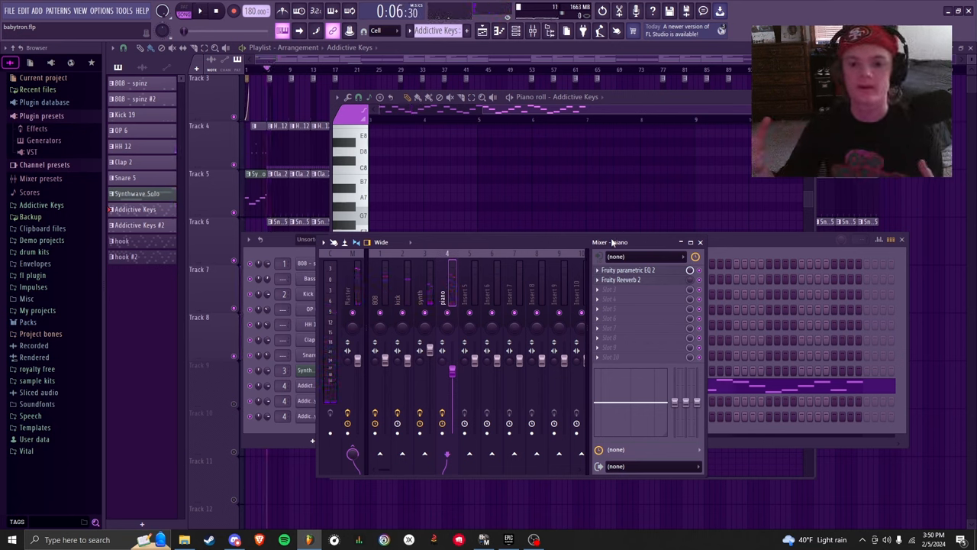
{"action": "mouse_move", "coordinate": [751, 297]}
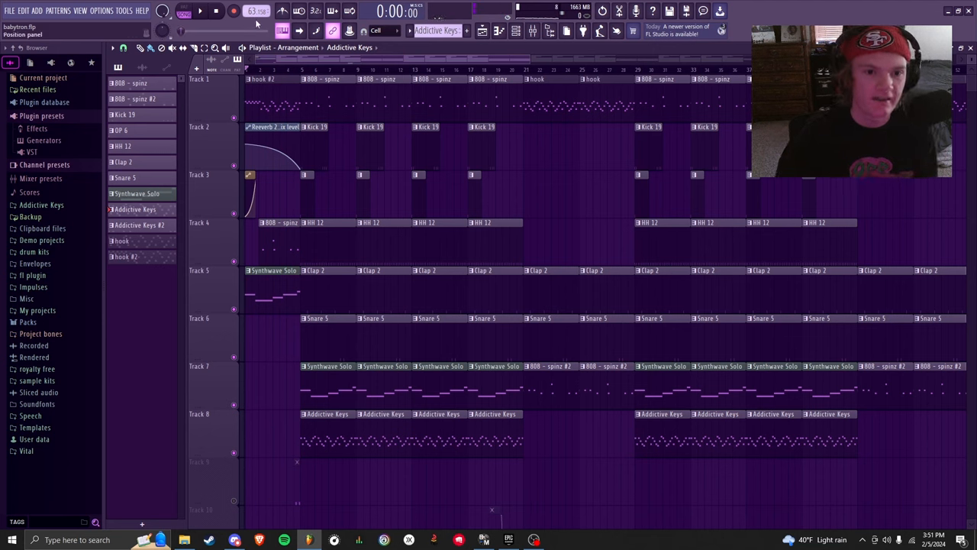
Close the Mixer and move the playhead to the Tempo automation clip at the start.
{"action": "right_click", "coordinate": [257, 10]}
{"action": "type", "text": "tempopp"}
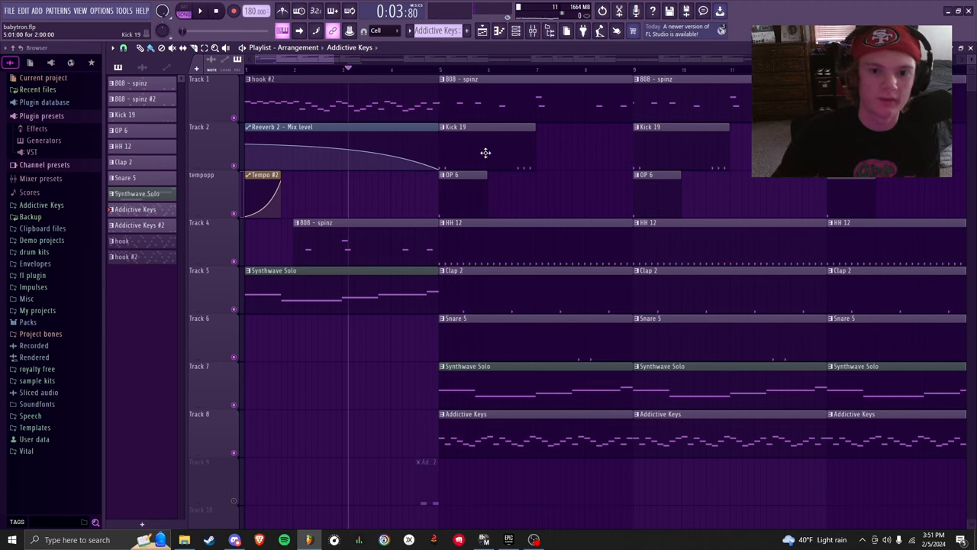
{"action": "left_click", "coordinate": [305, 69]}
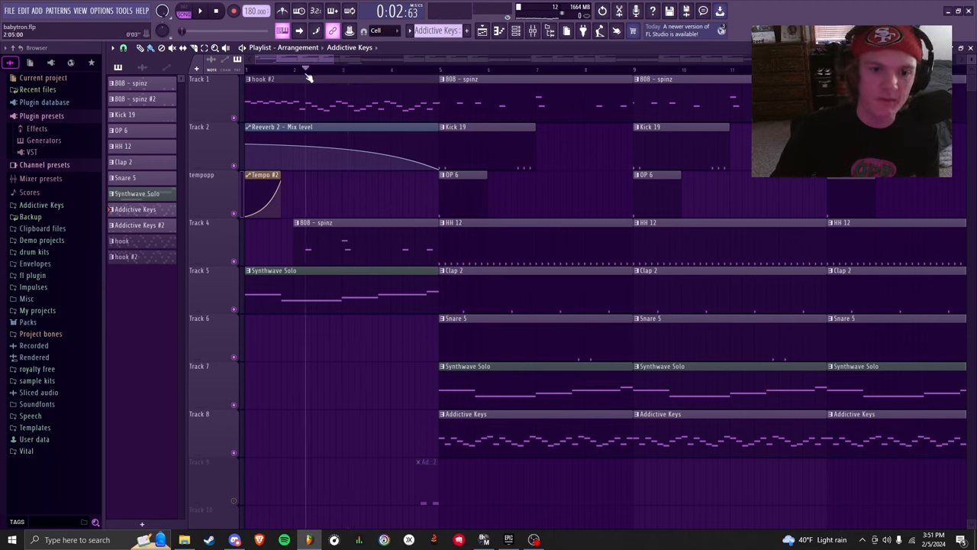